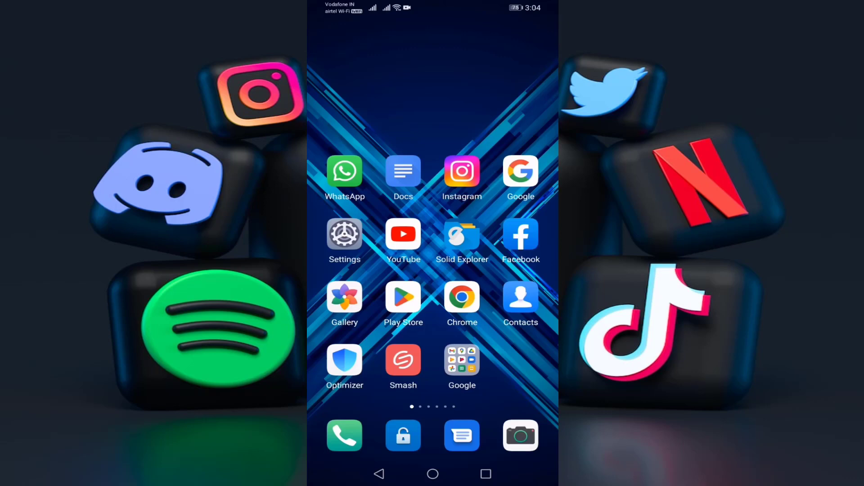
Launch the Play Store and reach YouTube's listing showing an available update
click(403, 297)
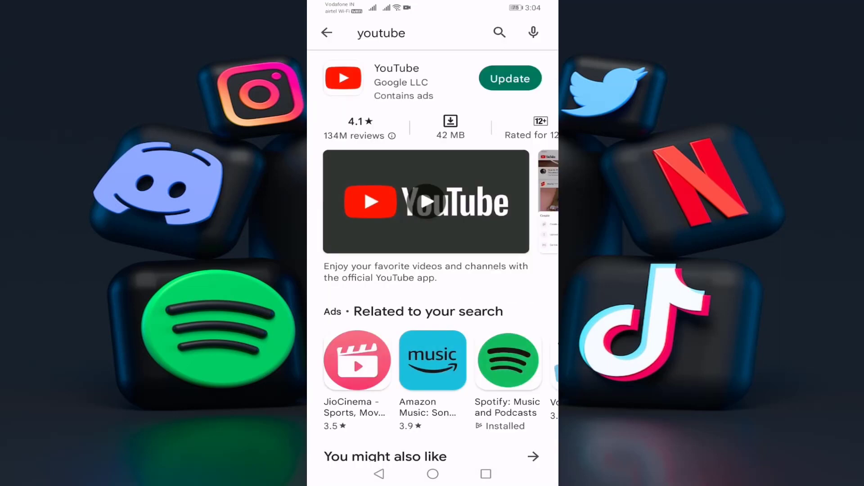
Switch from the Play Store to the device Settings app
click(509, 78)
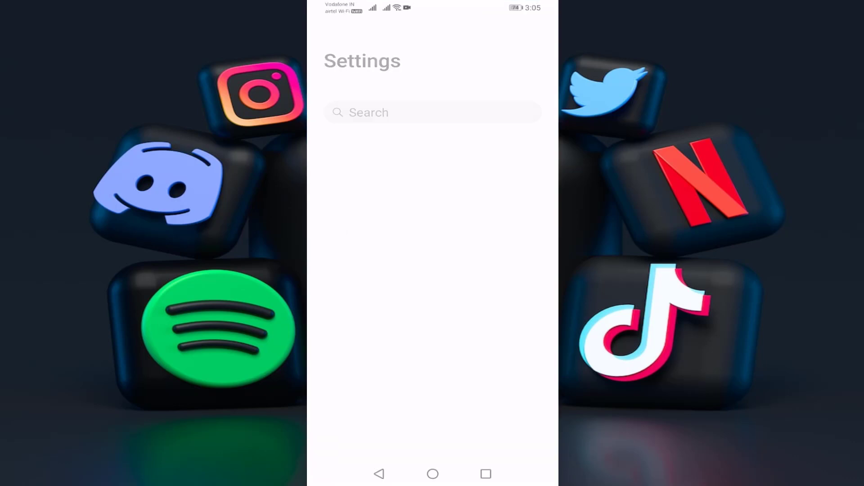
Reach YouTube's Storage page showing 258 MB data and 67.11 MB cache
scroll(down, 3)
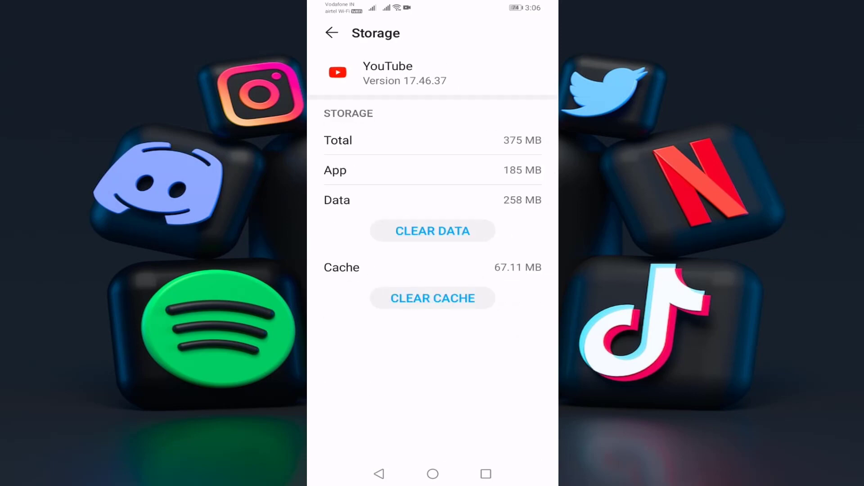
Clear YouTube's app data and confirm the deletion
click(432, 230)
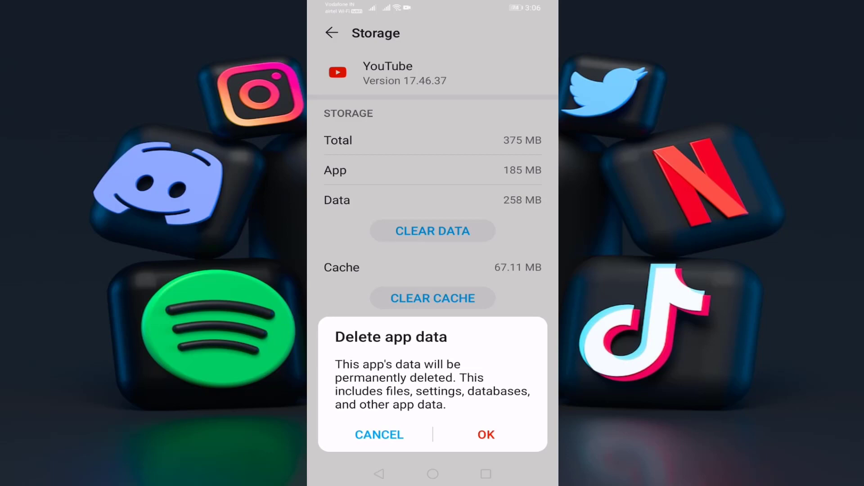
click(379, 435)
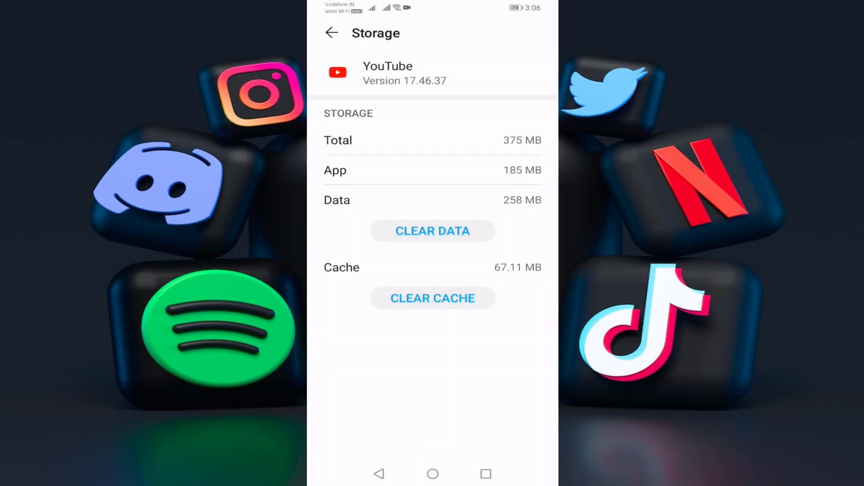
Allow YouTube's Camera and Microphone permissions, leaving the others denied
click(332, 33)
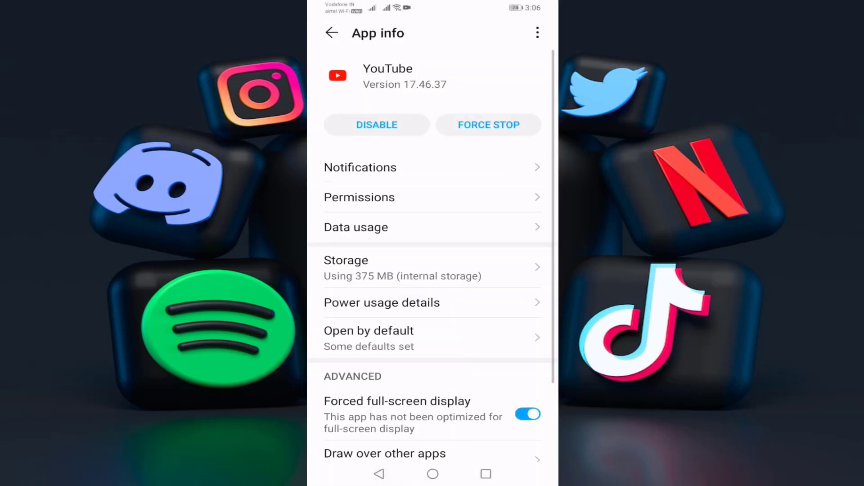
click(360, 197)
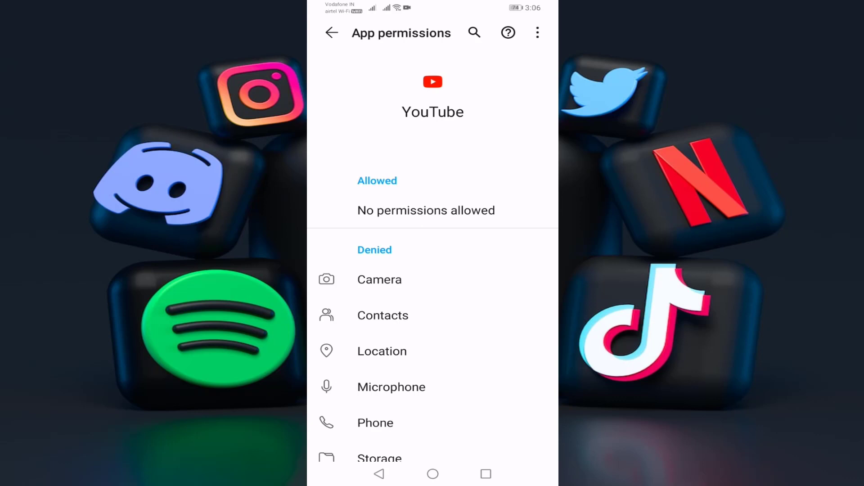
click(379, 279)
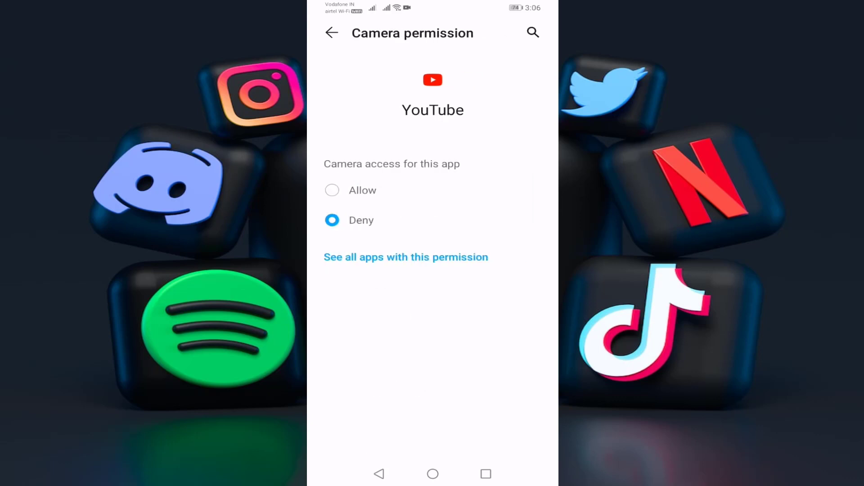
click(334, 33)
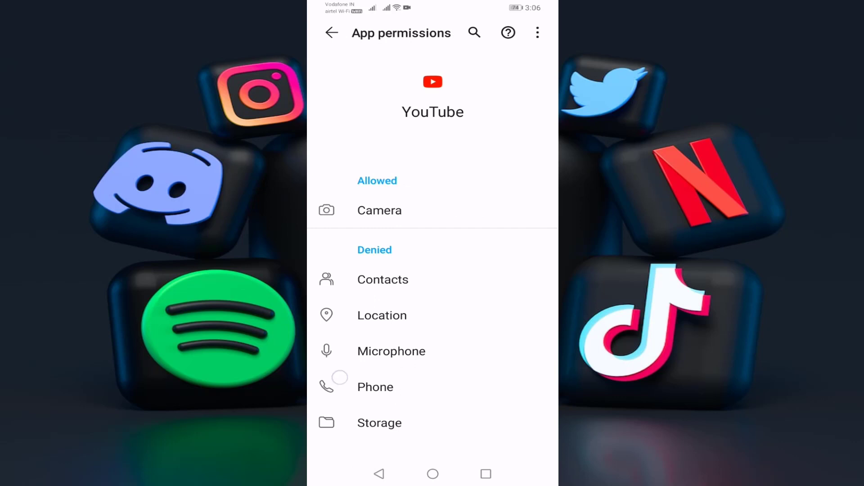
click(391, 351)
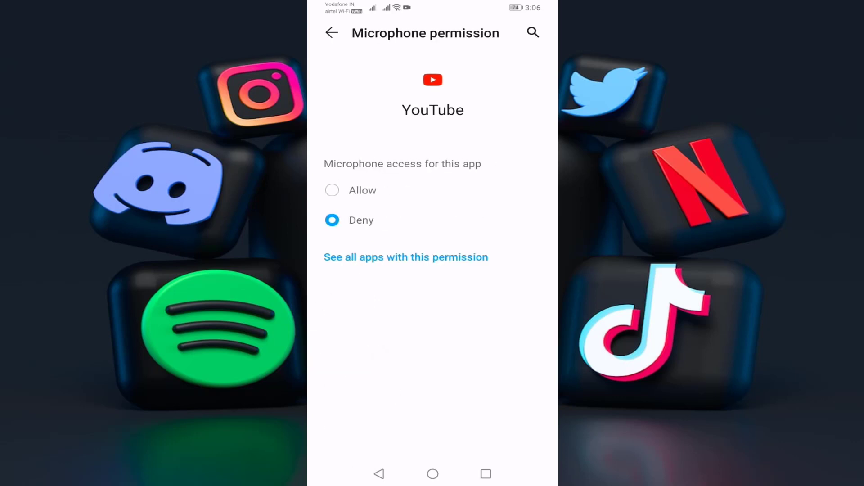
click(334, 32)
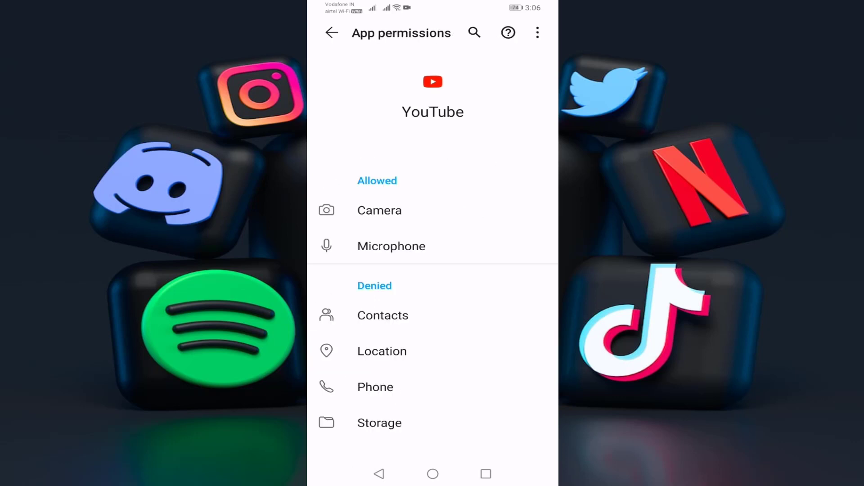